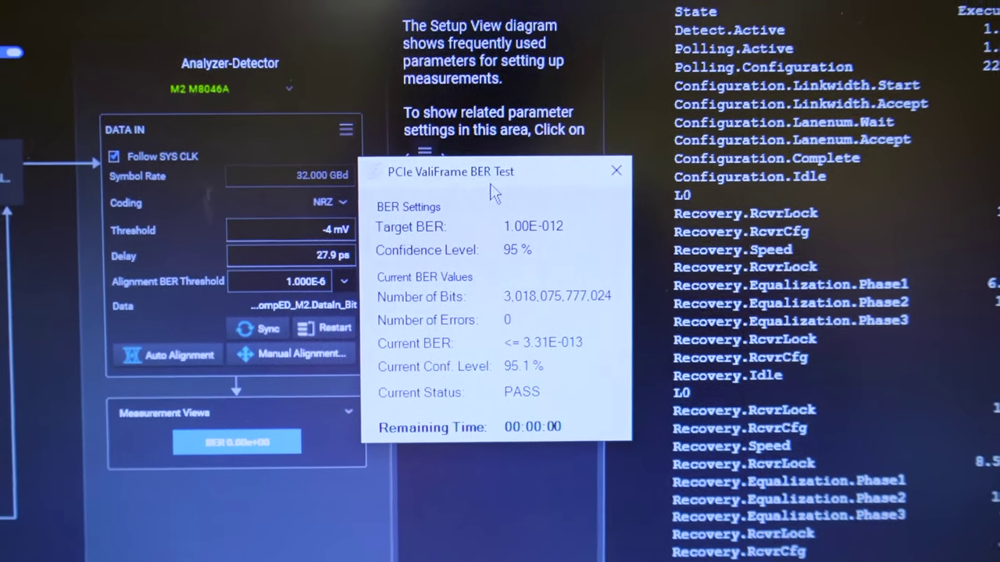
Close the passed PCIe ValiFrame BER test results (1E-12 target, zero errors).
{"action": "left_click", "coordinate": [616, 170]}
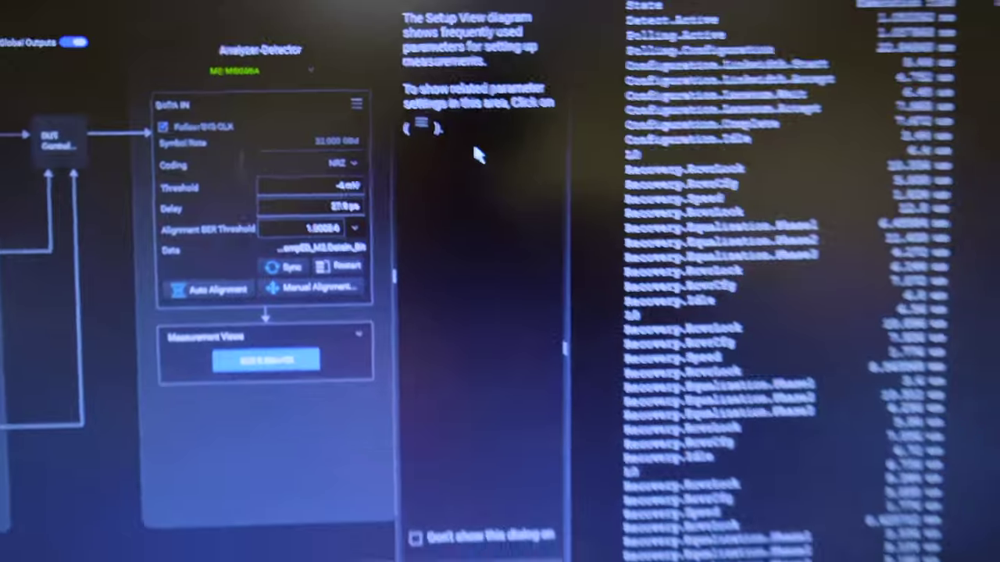